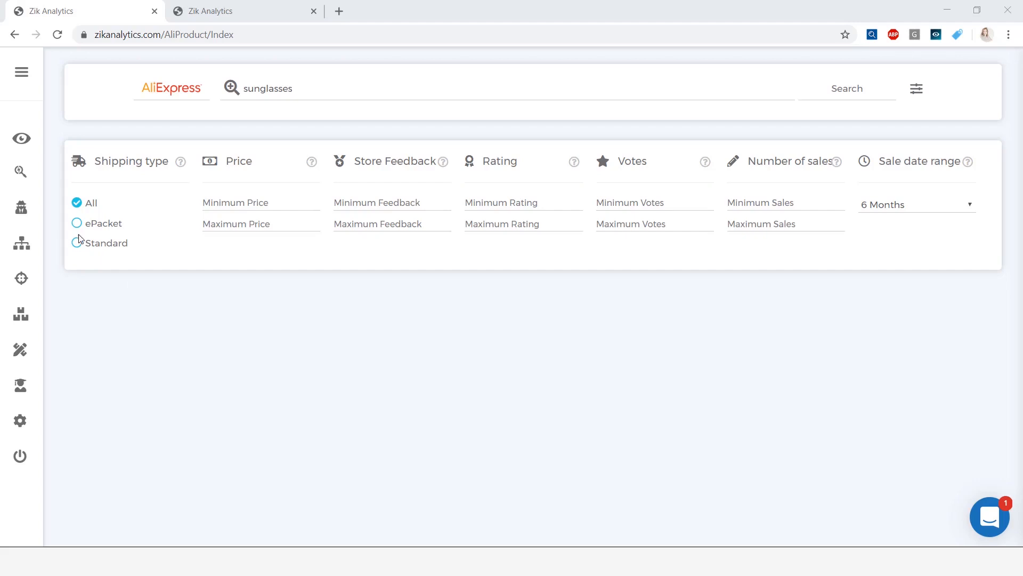
Step: Search AliExpress sales data for 'sunglasses' with shipping left at All
left_click(171, 88)
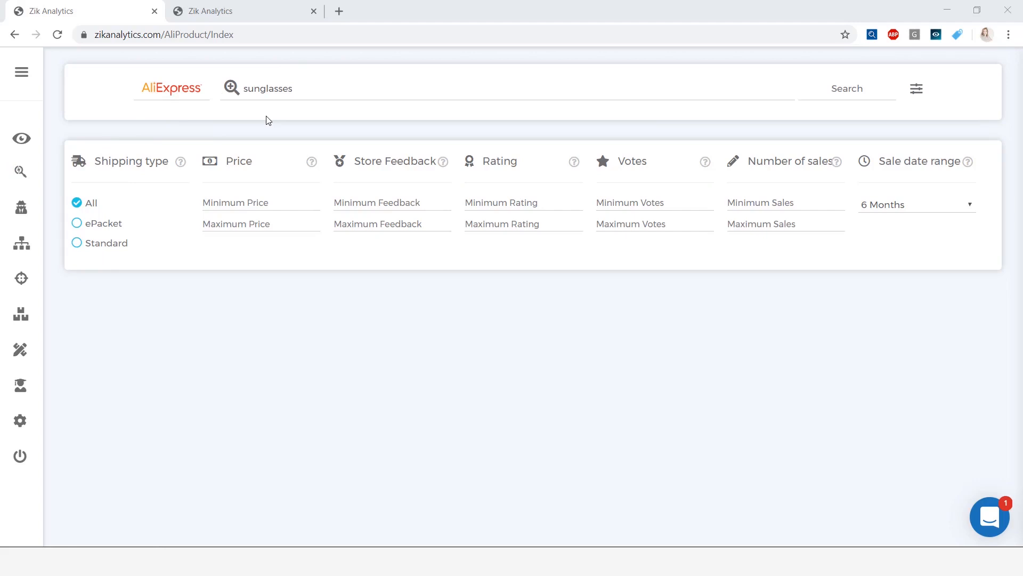
mouse_move(809, 48)
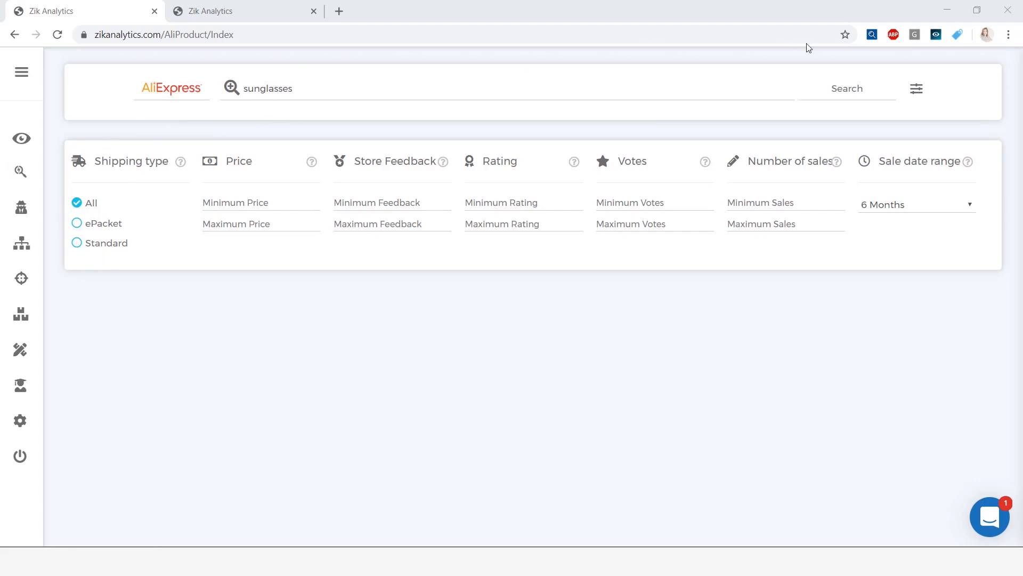
left_click(847, 88)
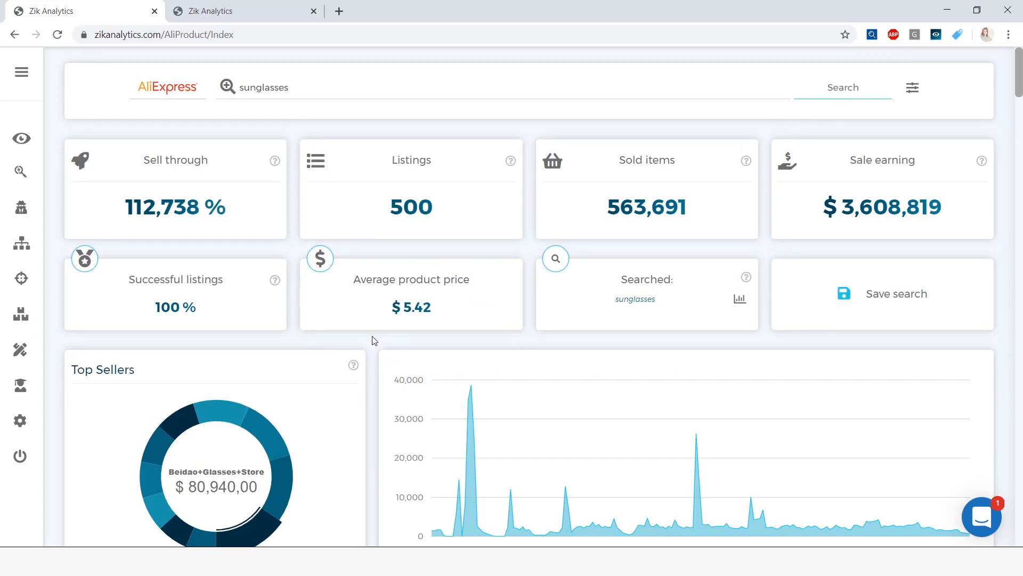
Step: Scan the cat eye and Samjune sunglasses titles on eBay from the product table
scroll("down", 3)
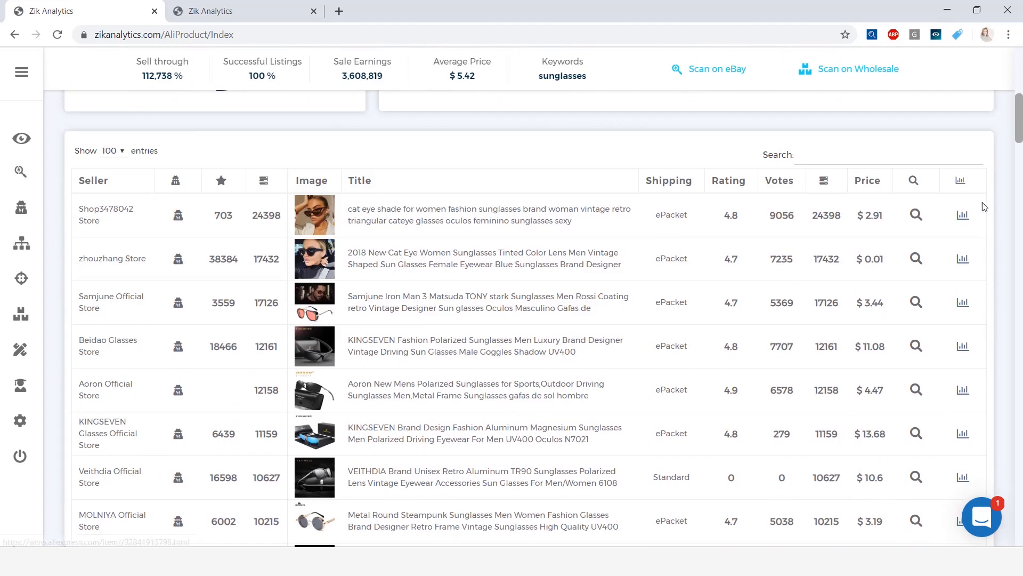
mouse_move(962, 215)
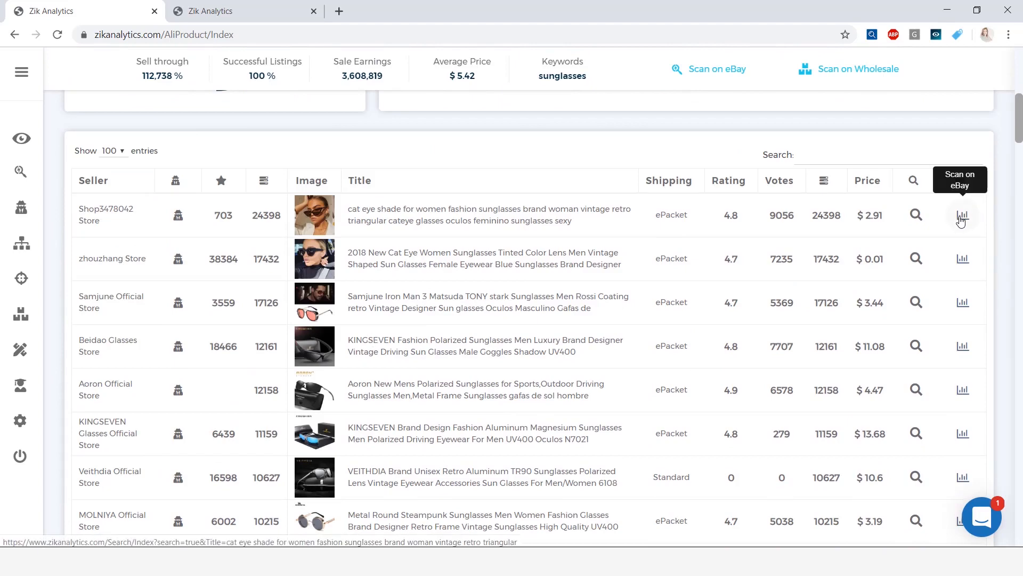
left_click(963, 302)
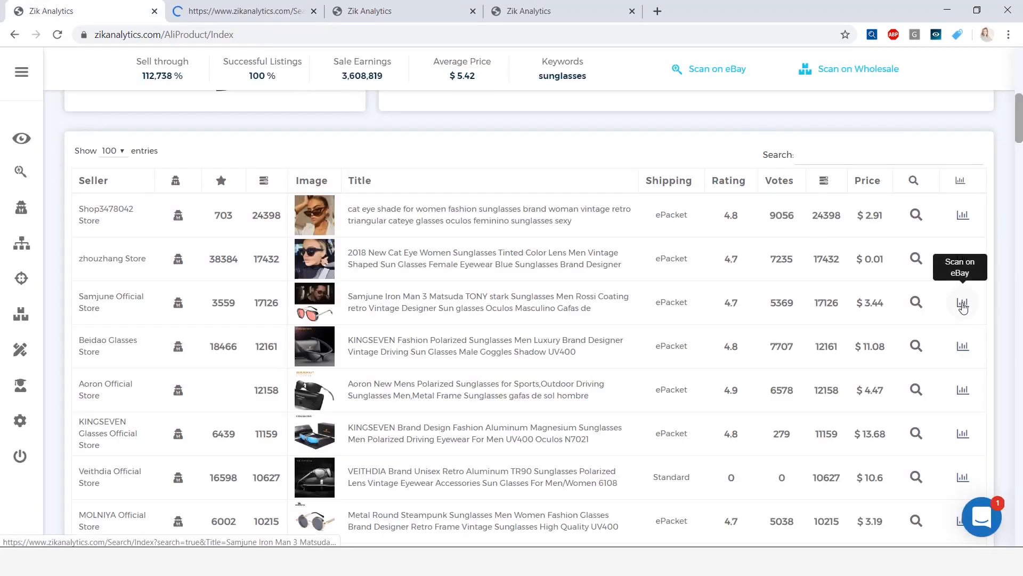
left_click(916, 214)
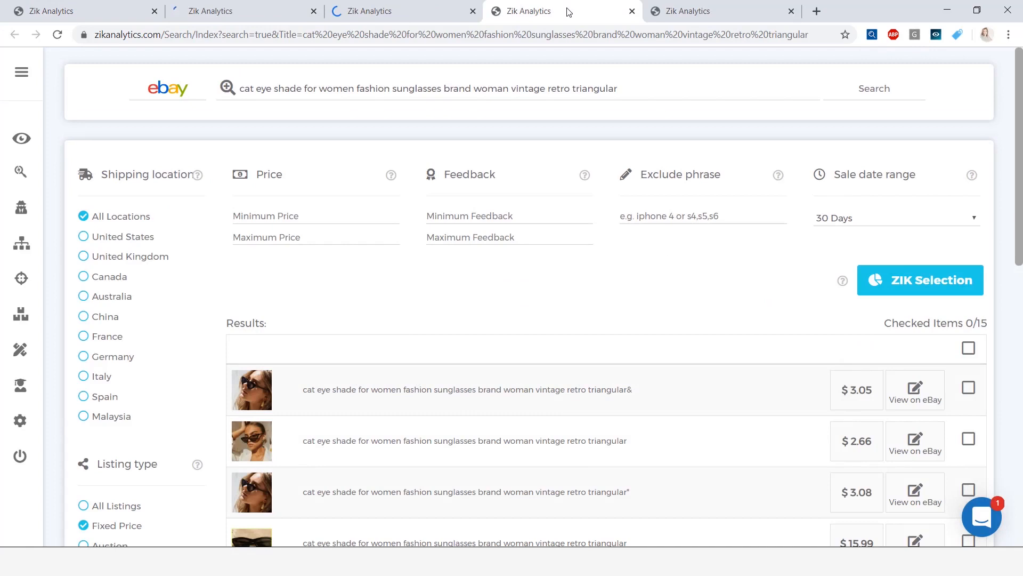
Step: Analyse all 15 cat eye eBay listings, then scan the Israeli seller scratchywilson's store
left_click(920, 279)
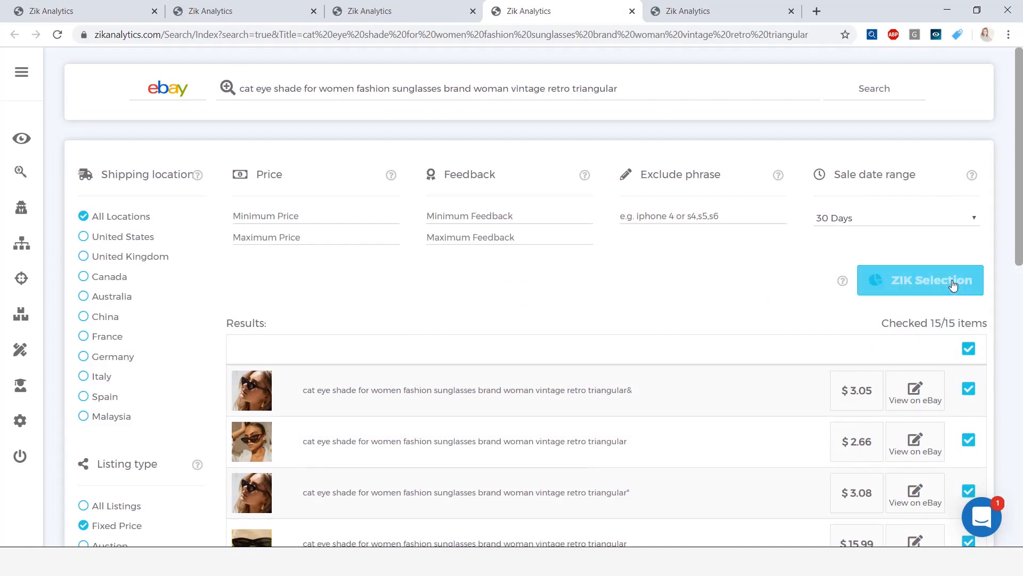
left_click(920, 280)
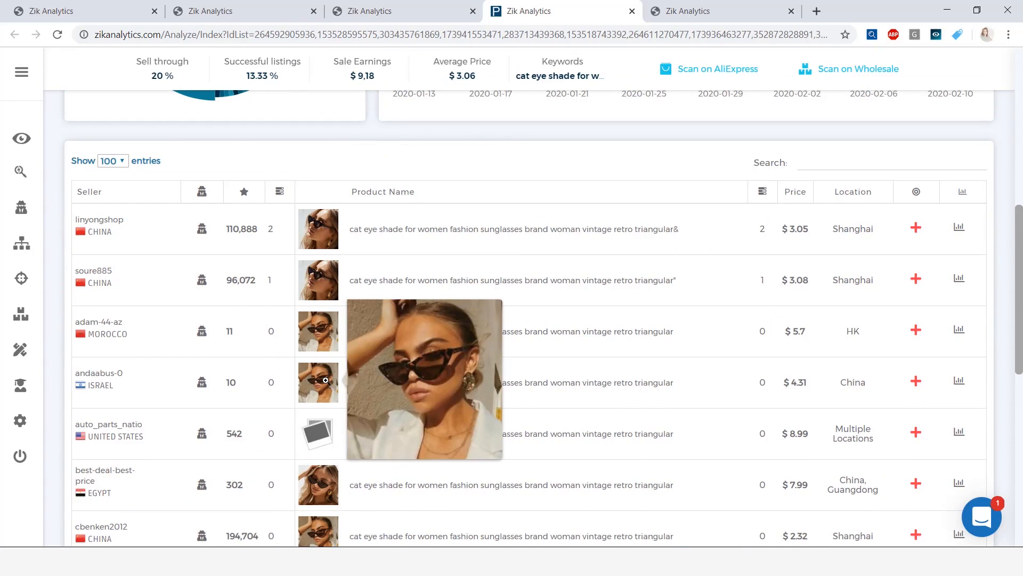
scroll("down", 3)
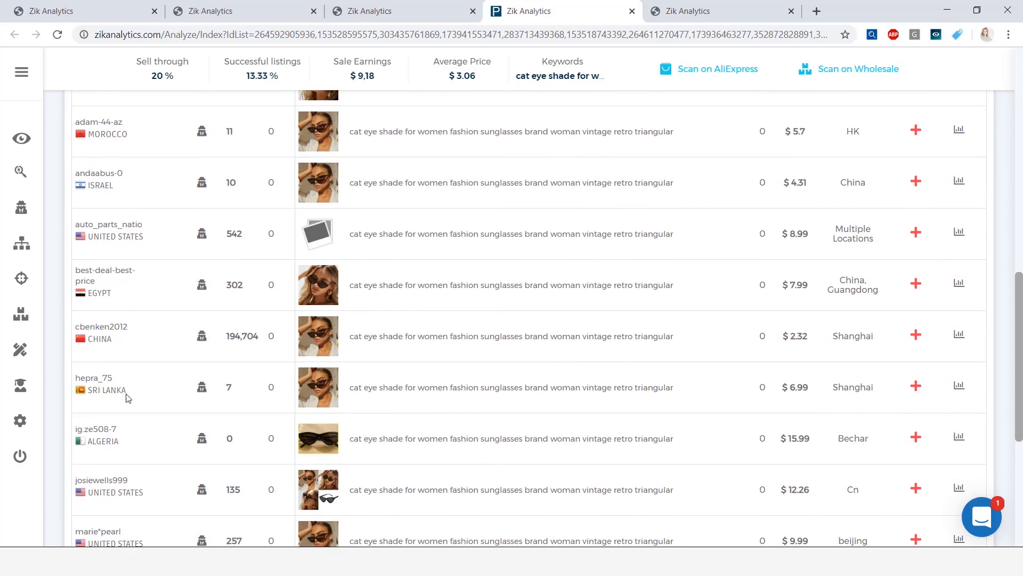
scroll("down", 3)
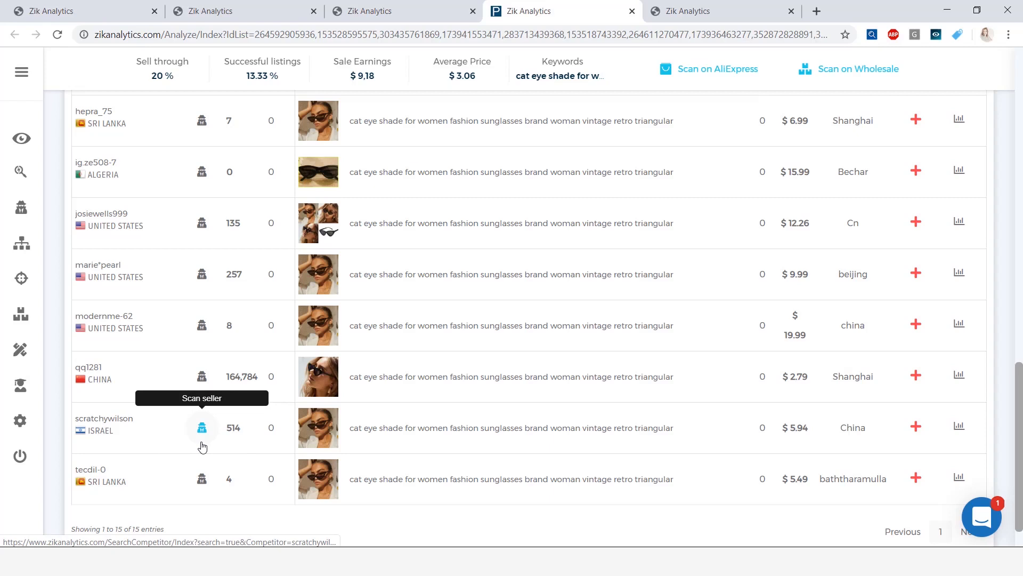
left_click(201, 427)
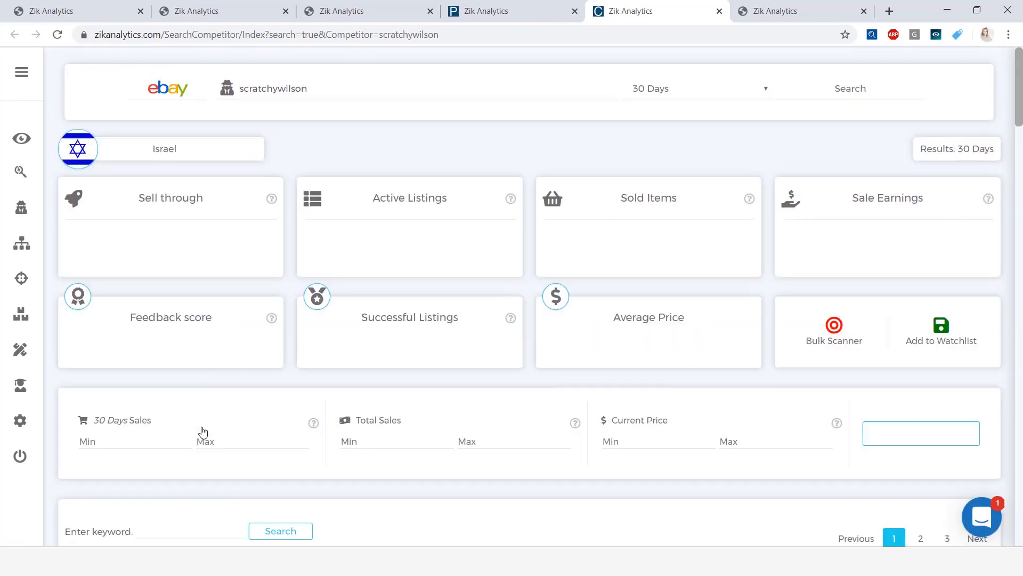
Step: Review scratchywilson's product sales table and open his El Malus round frame sunglasses listing
scroll("down", 3)
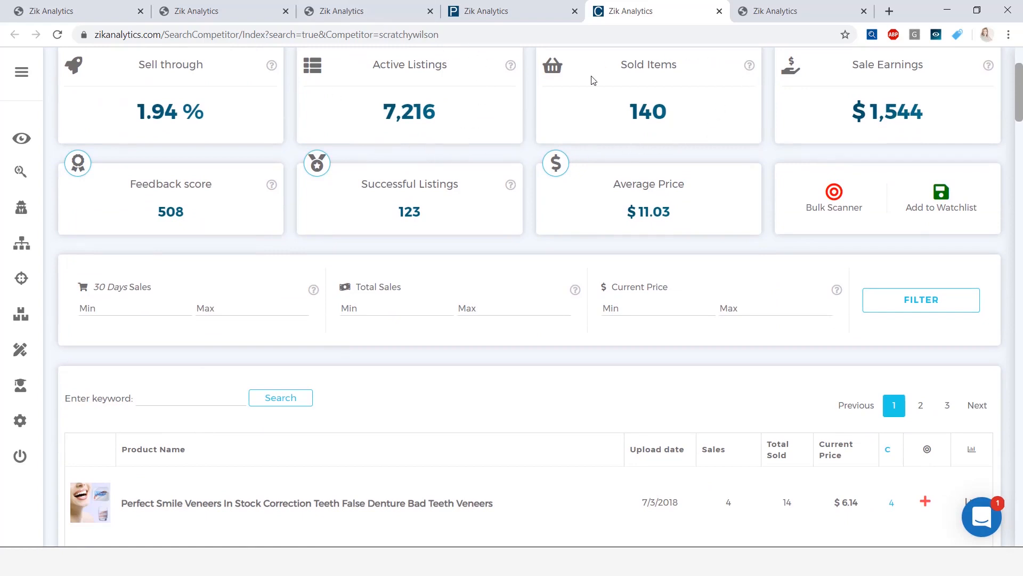
mouse_move(883, 121)
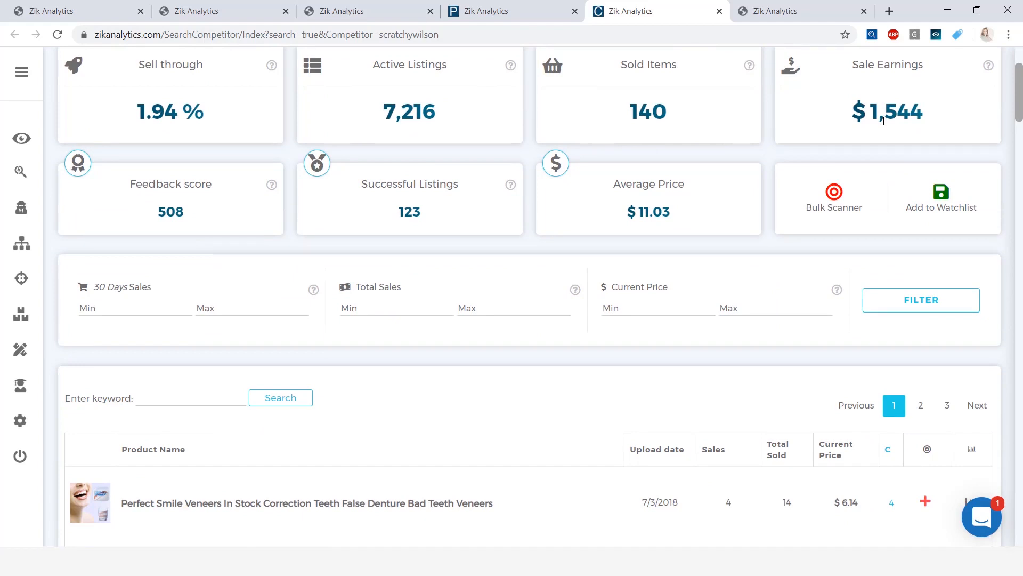
mouse_move(643, 232)
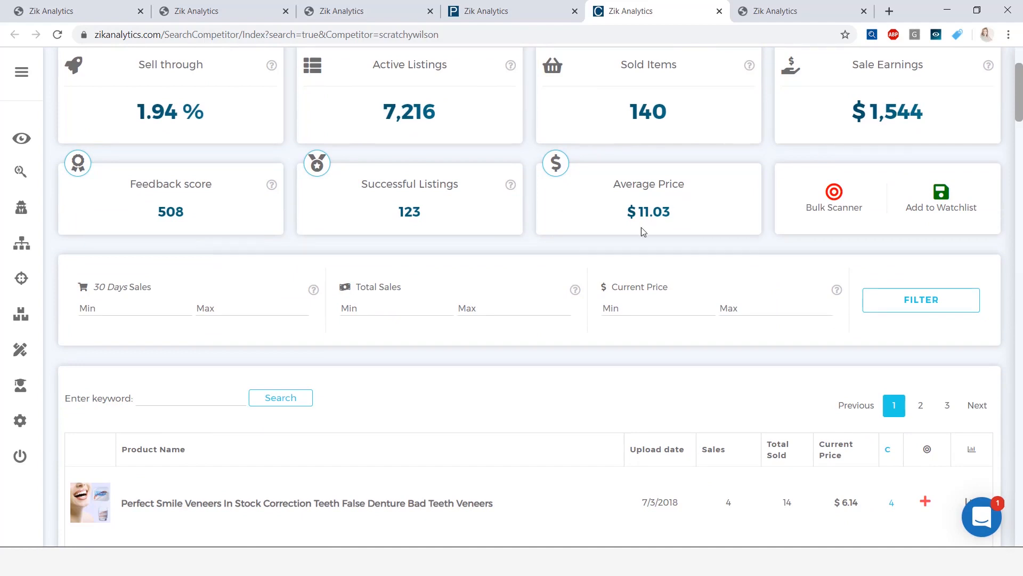
scroll("down", 3)
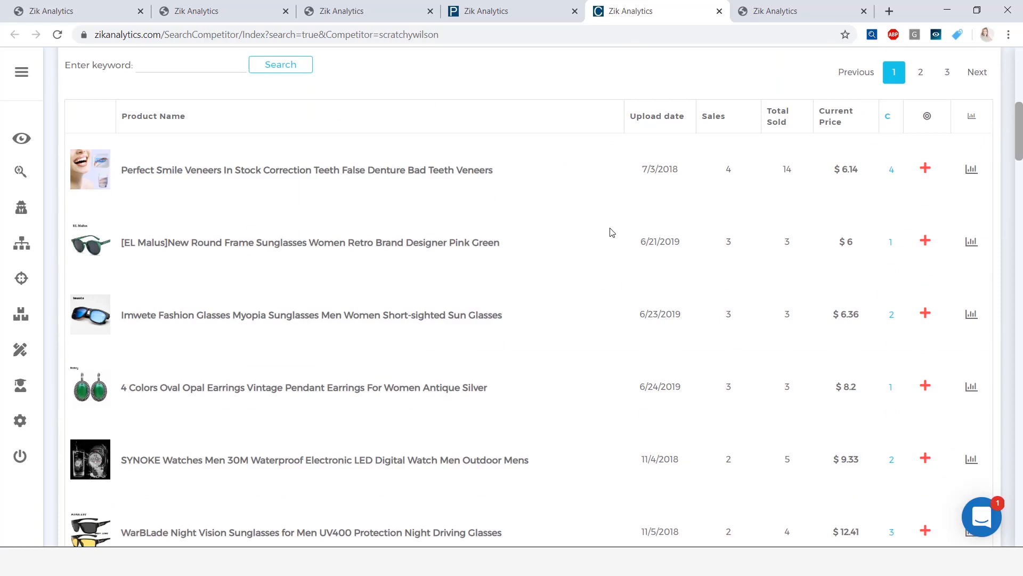
mouse_move(473, 255)
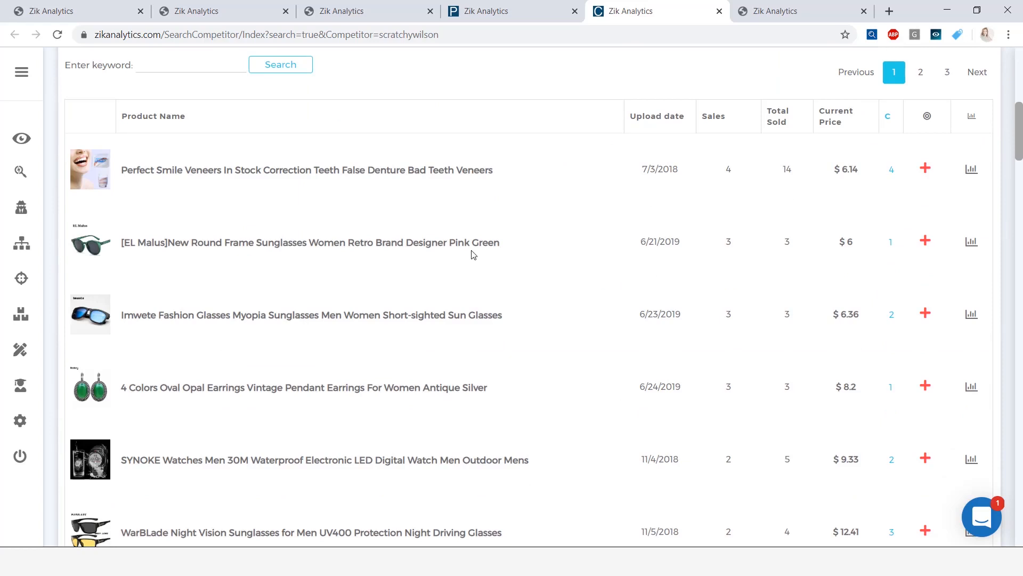
mouse_move(421, 420)
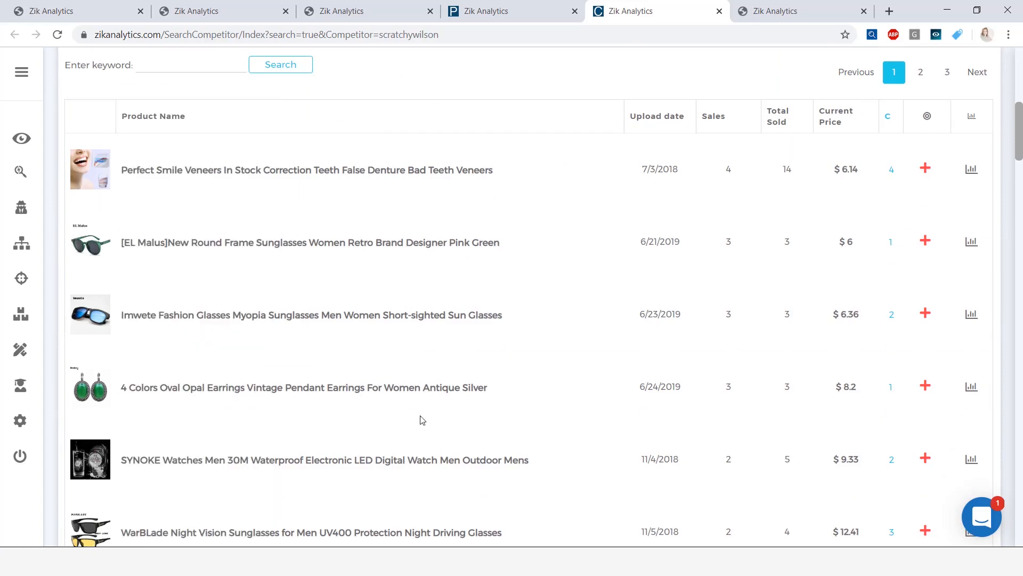
mouse_move(756, 353)
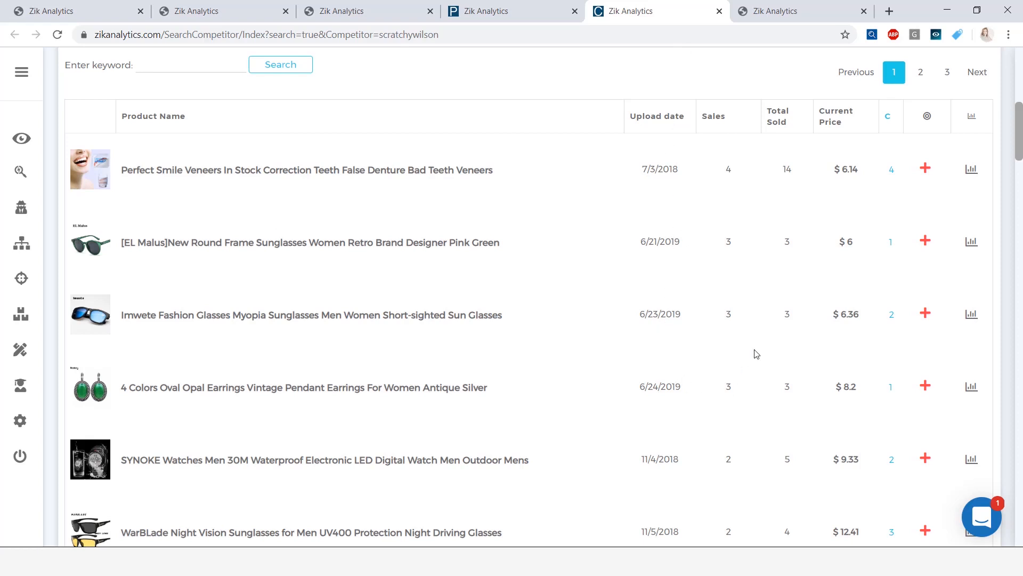
mouse_move(889, 180)
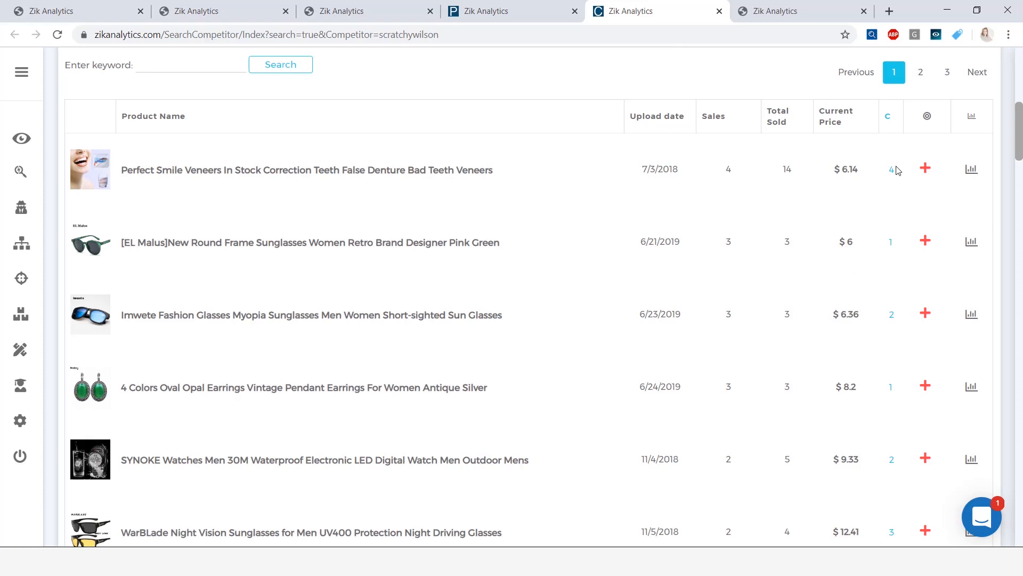
mouse_move(902, 481)
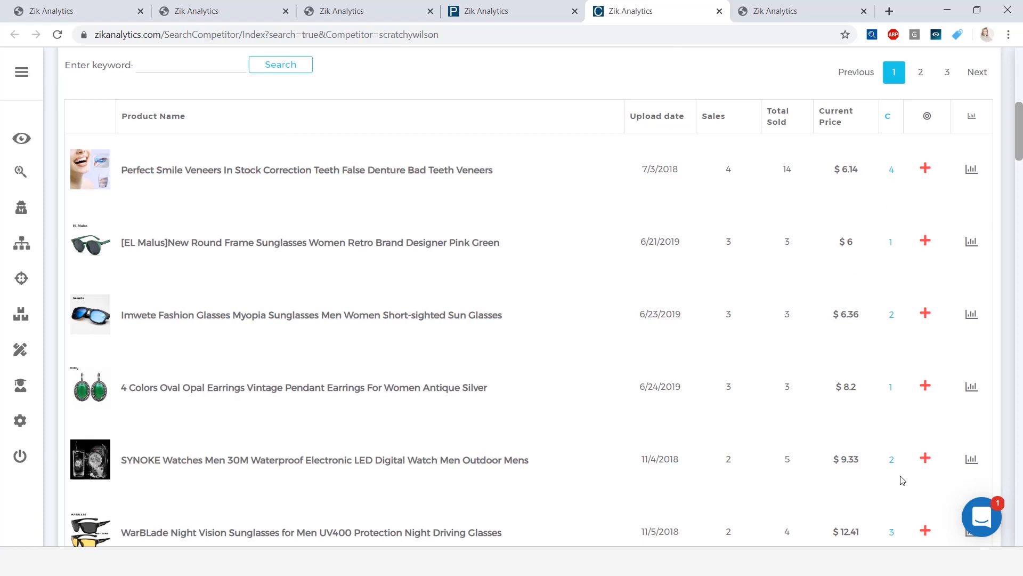
mouse_move(314, 266)
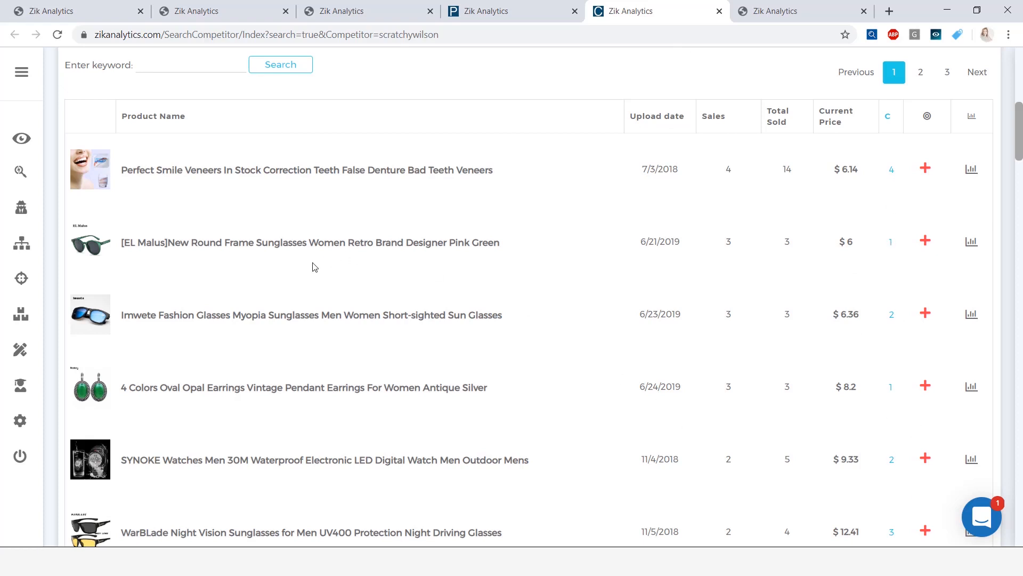
mouse_move(266, 248)
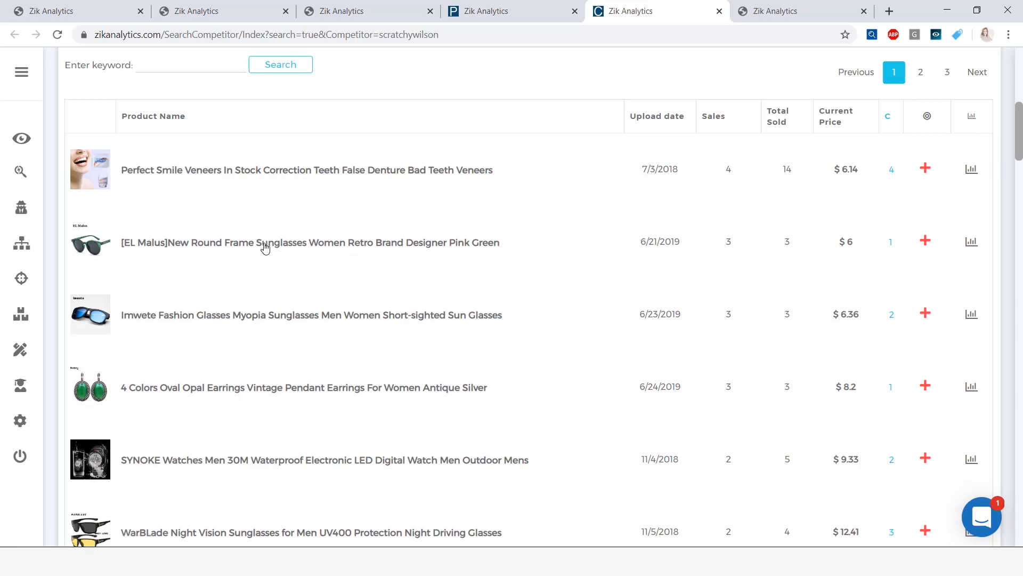
left_click(309, 242)
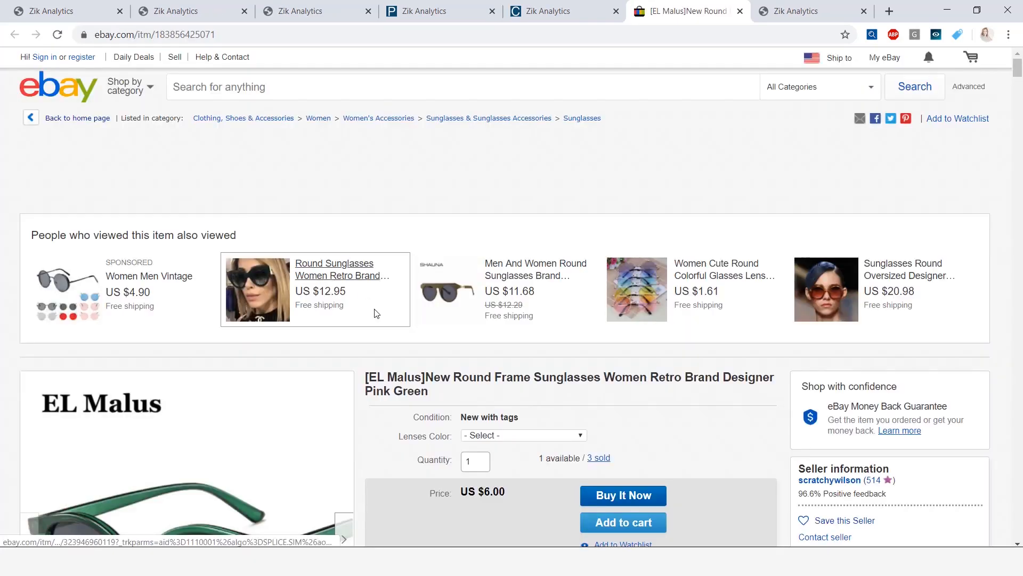
Step: Choose the C11 Red Red lens colour on the El Malus eBay listing
scroll("down", 3)
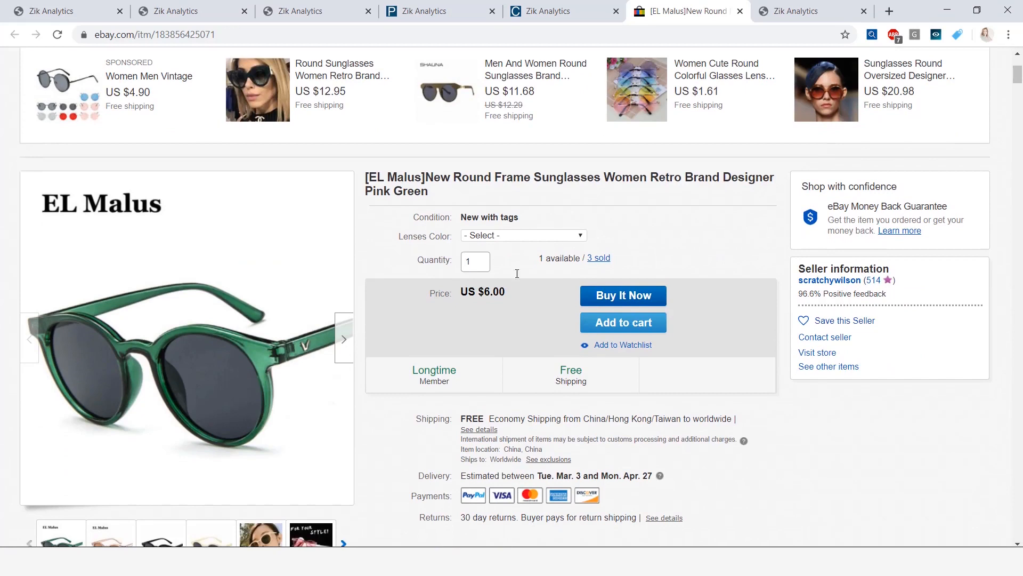
left_click(522, 235)
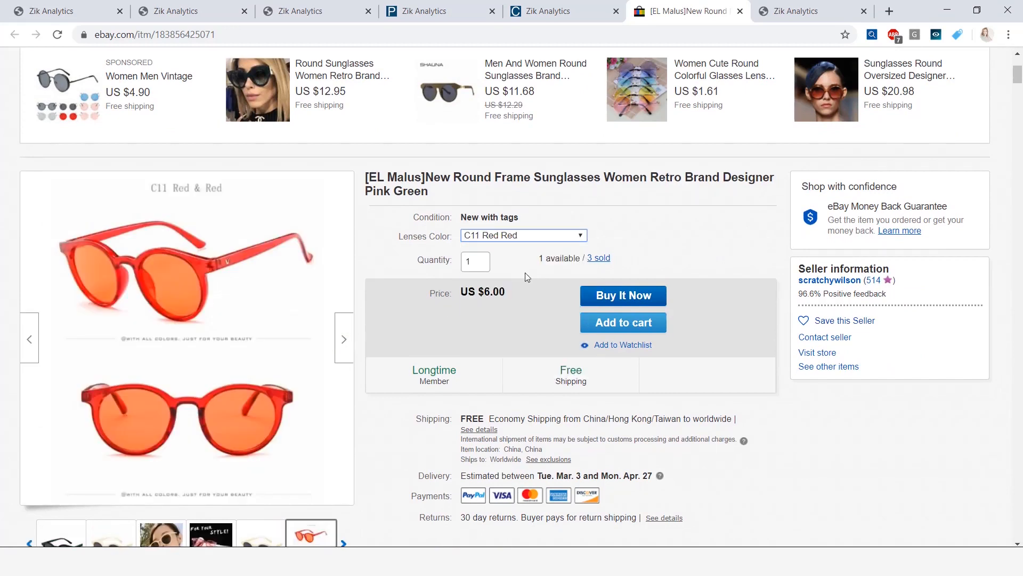
mouse_move(515, 317)
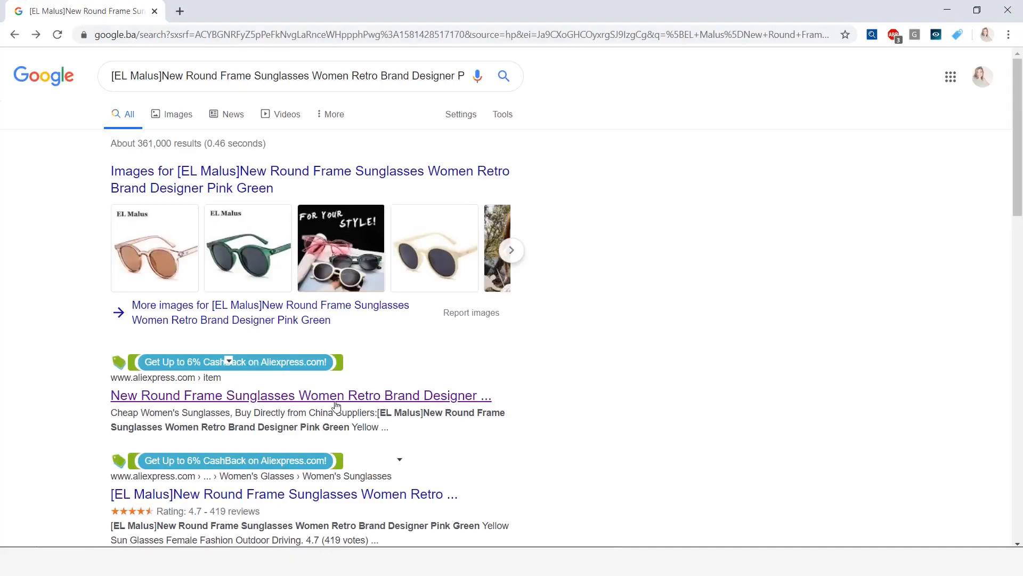
Step: Open the AliExpress supplier result, then copy 'Round Frame Sunglasses Women' from the eBay title
left_click(300, 395)
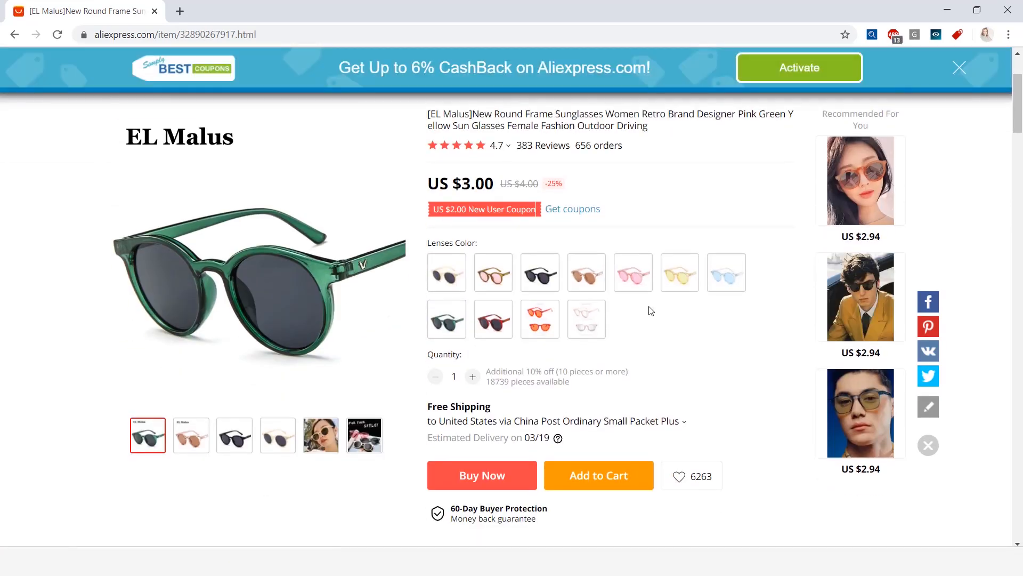
left_click(683, 12)
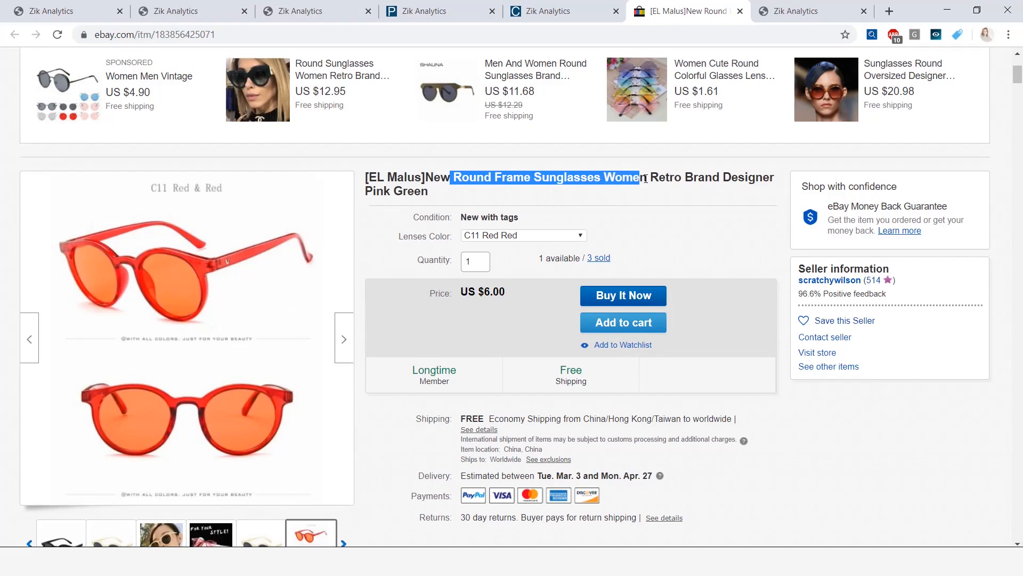
right_click(637, 189)
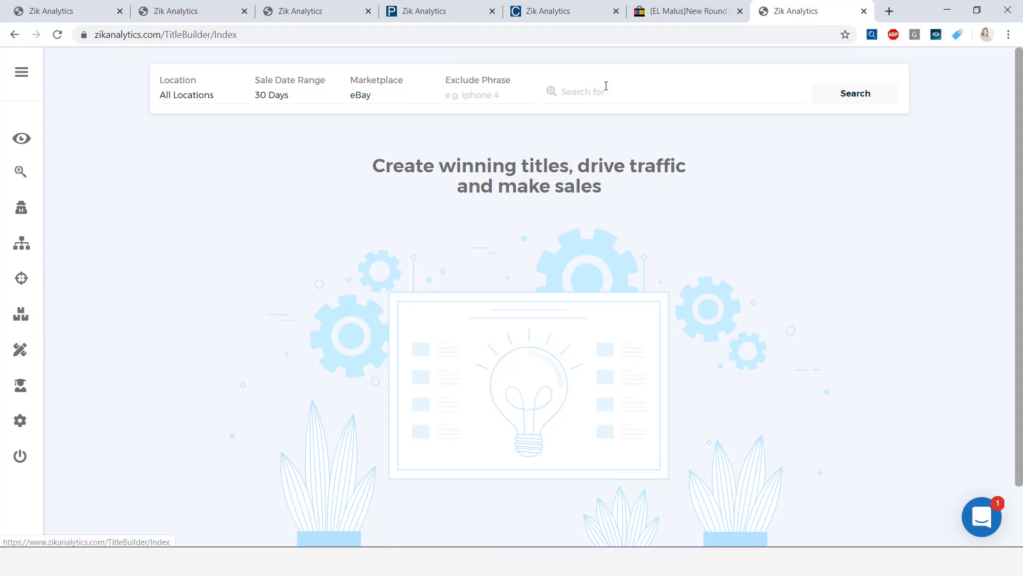
Step: Search Title Builder keywords for 'Round Frame Sunglasses Women'
type("Round Frame Sunglasses Women")
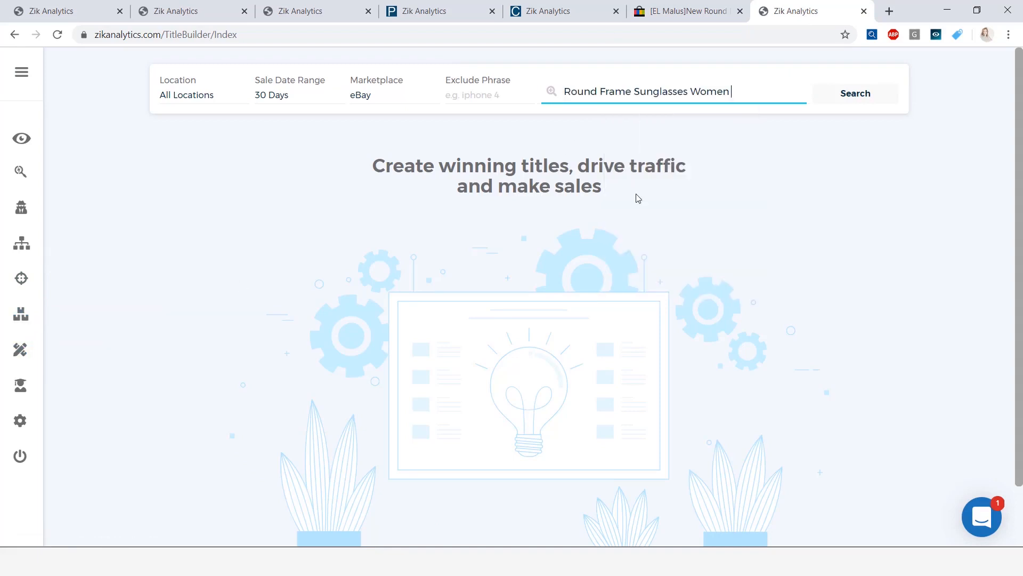
left_click(854, 93)
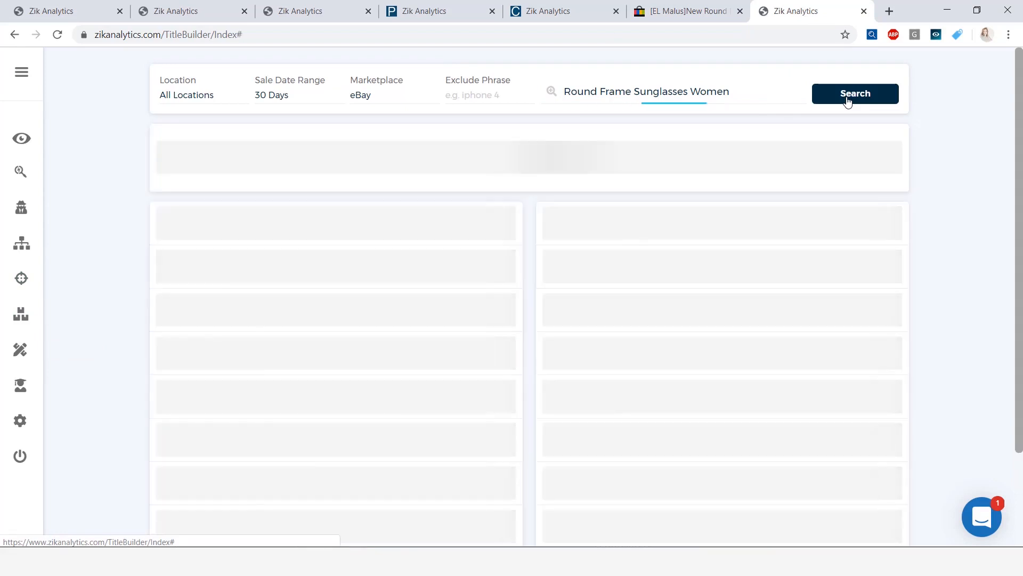
left_click(855, 93)
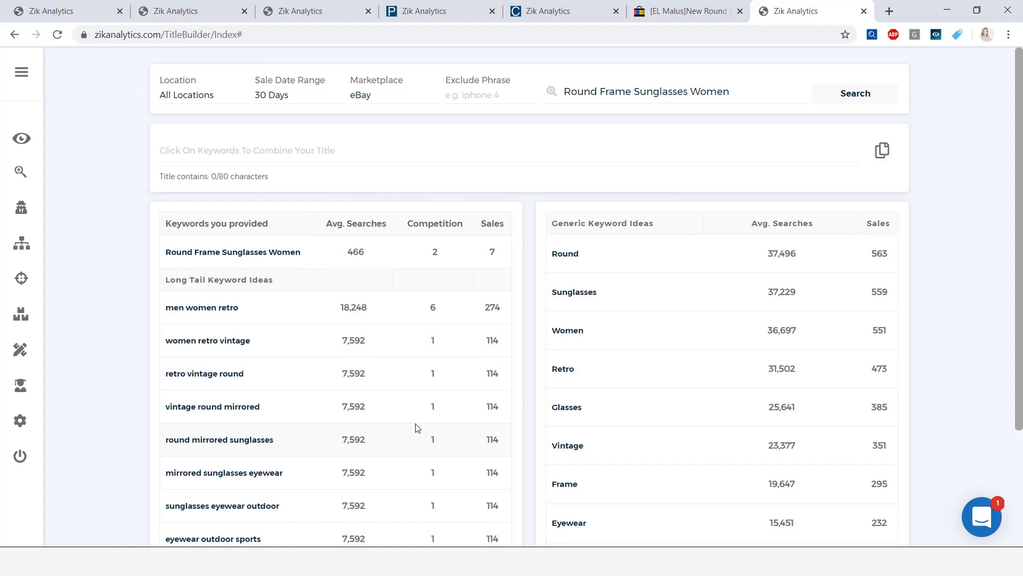
mouse_move(352, 423)
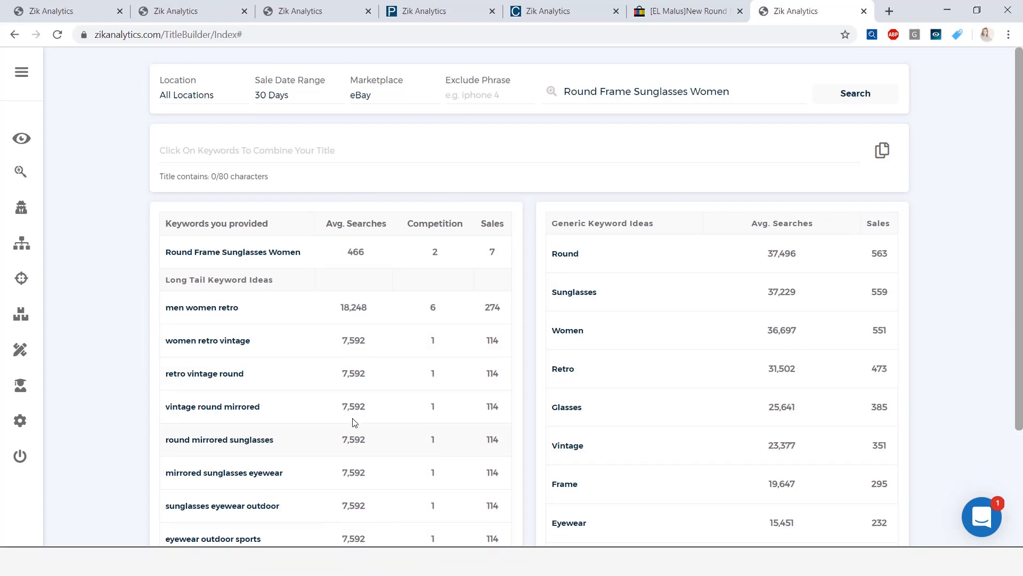
Step: Add 'women retro vintage' and 'Sunglasses' keyword suggestions to the title bar
left_click(208, 340)
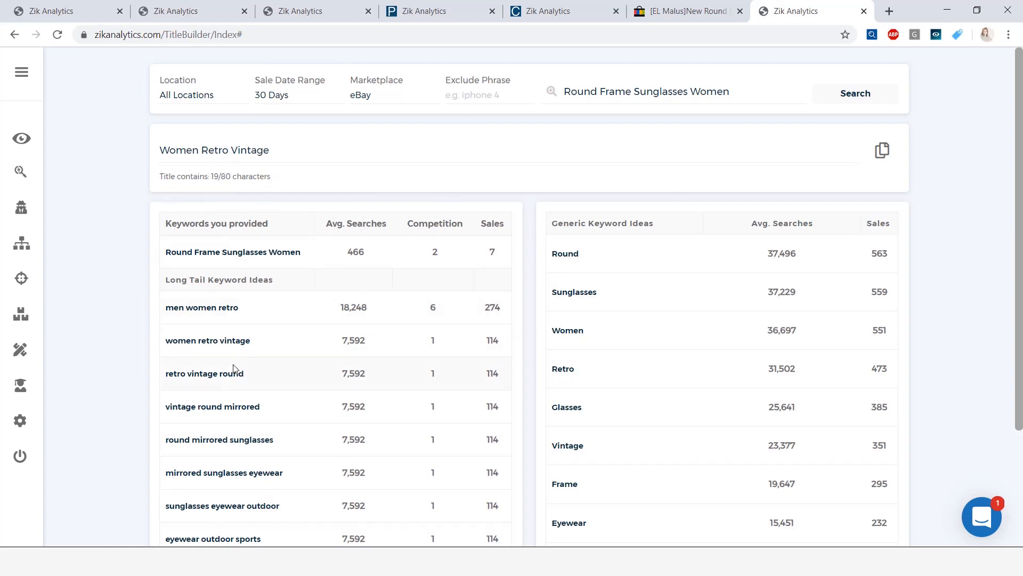
mouse_move(584, 320)
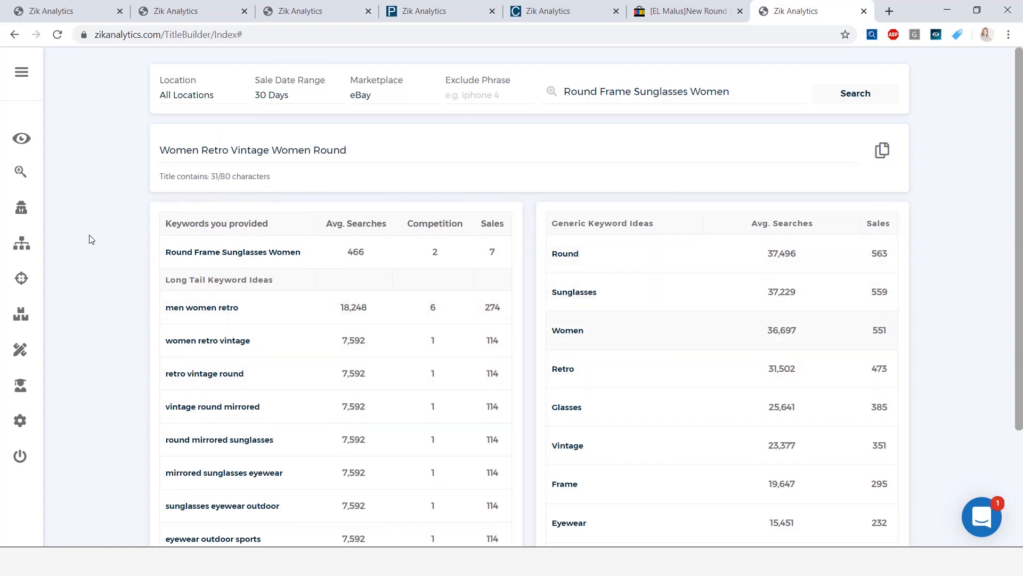
left_click(575, 292)
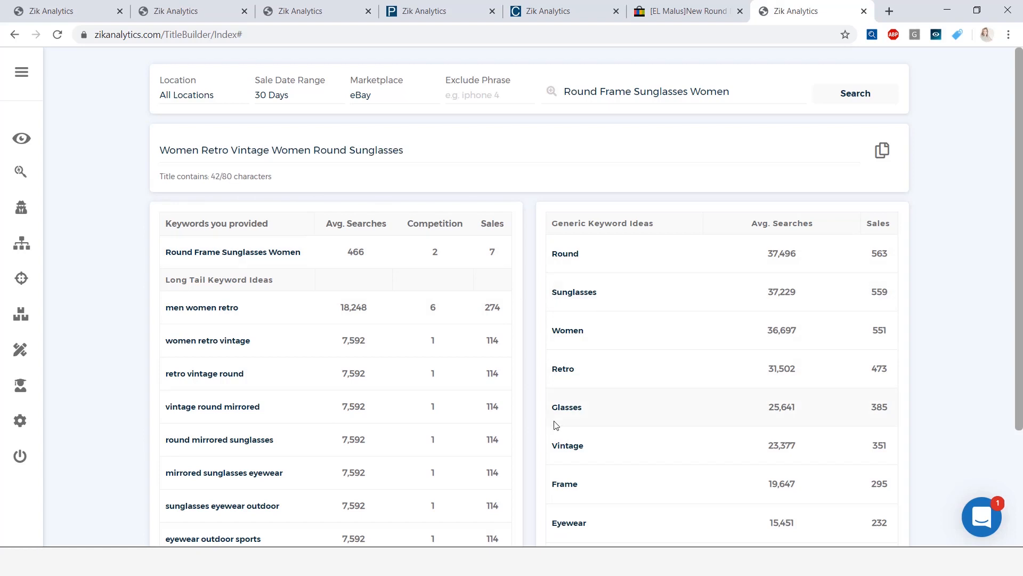